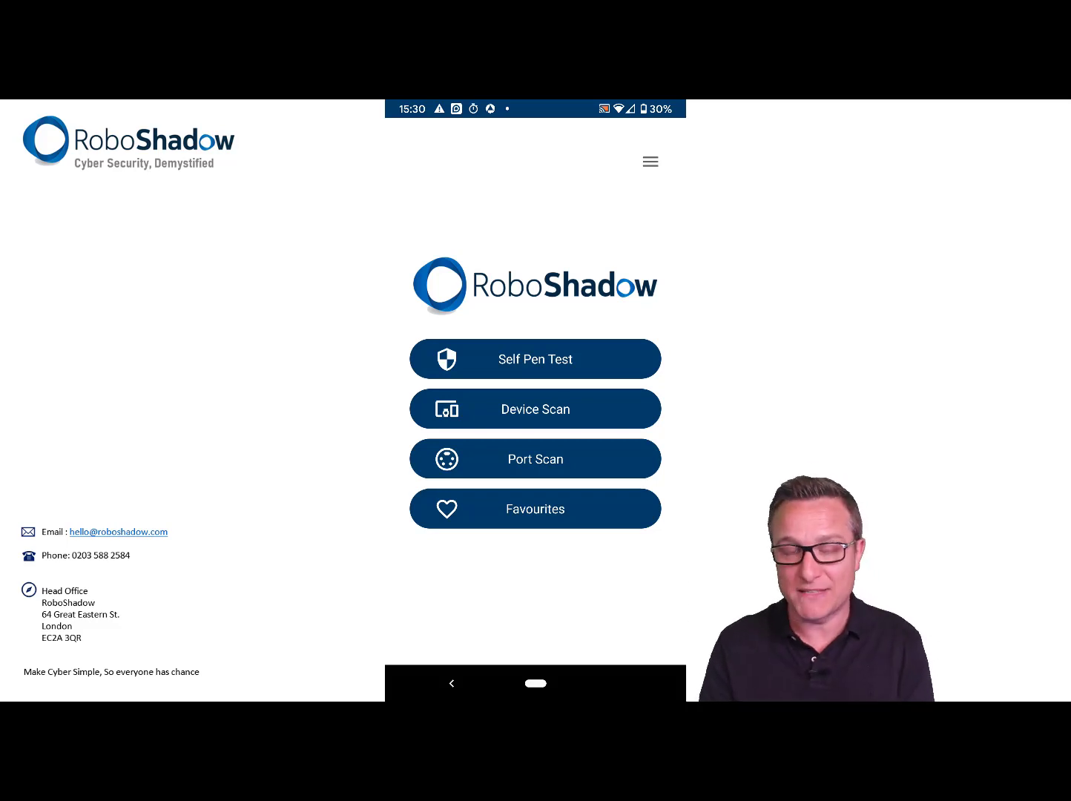
Start the Self Pen Test from the RoboShadow home screen.
left_click(534, 360)
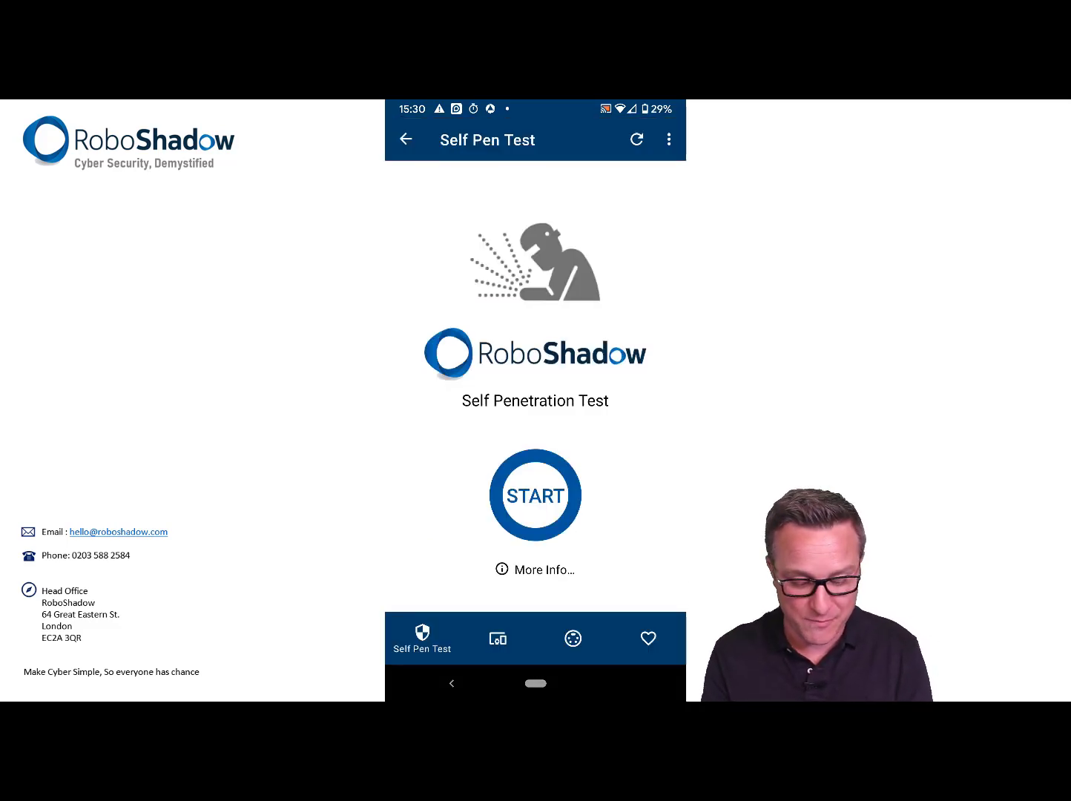
left_click(535, 495)
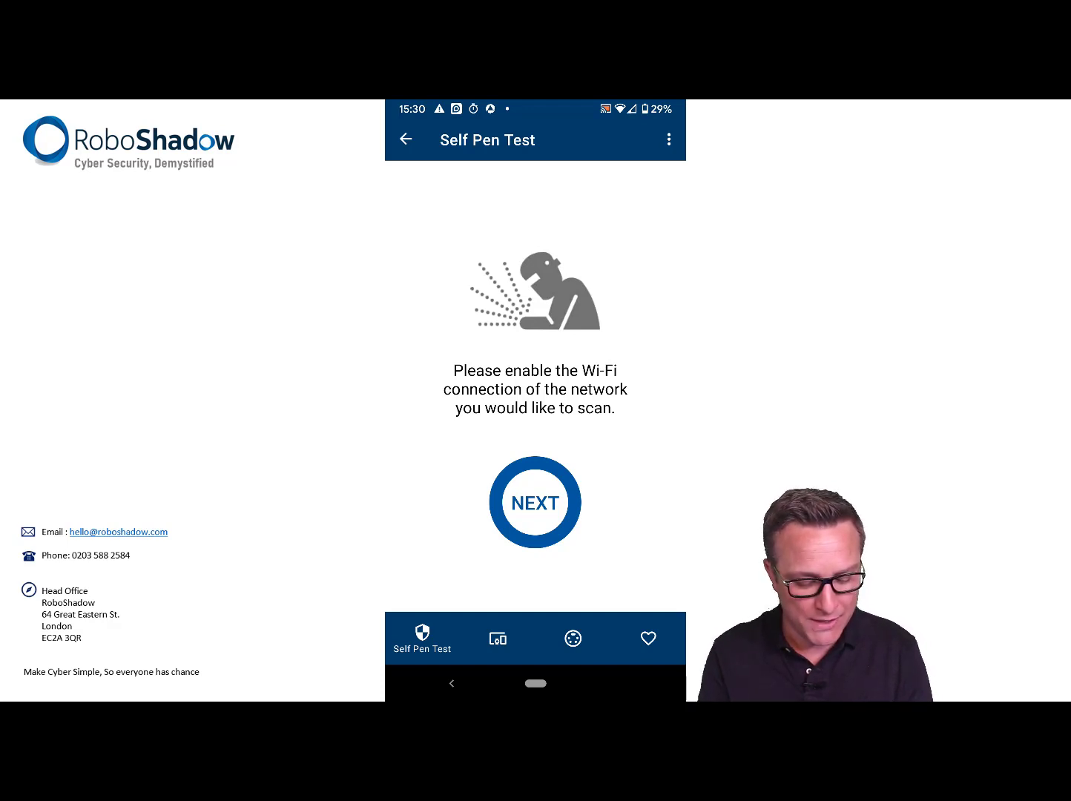
Continue past the Wi-Fi prompt so the test detects the IP address.
left_click(535, 502)
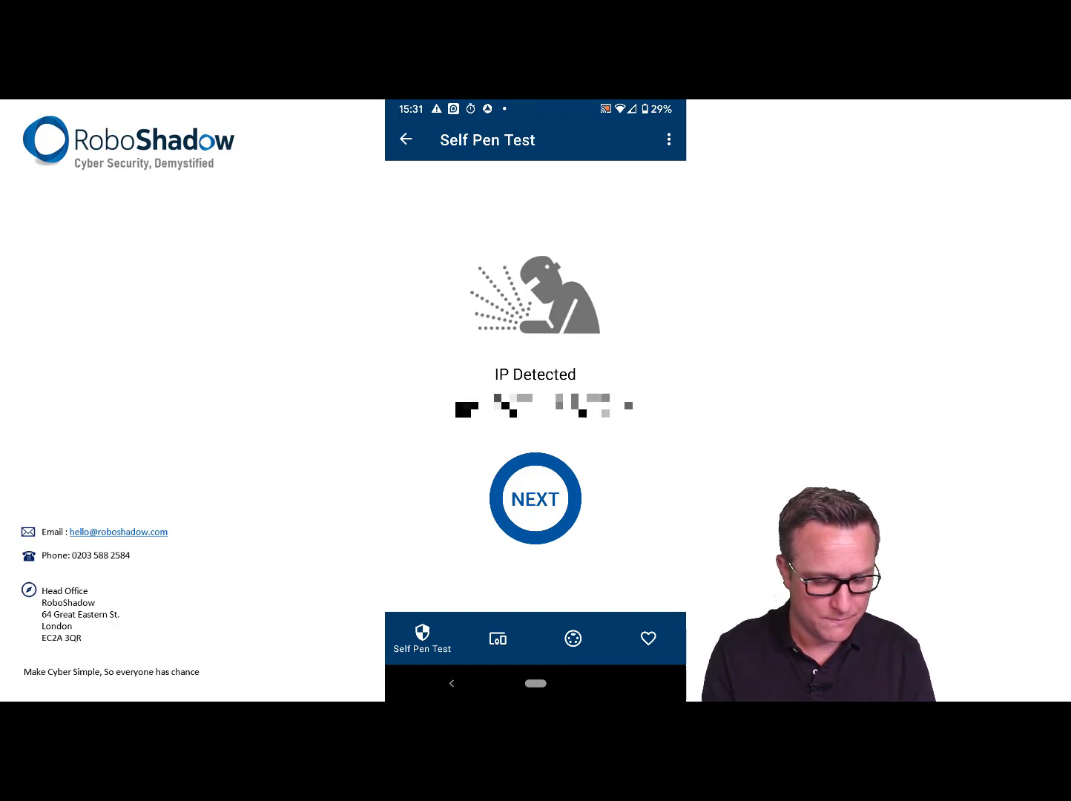
Disable Wi-Fi and enable mobile data after the IP is detected.
left_click(535, 498)
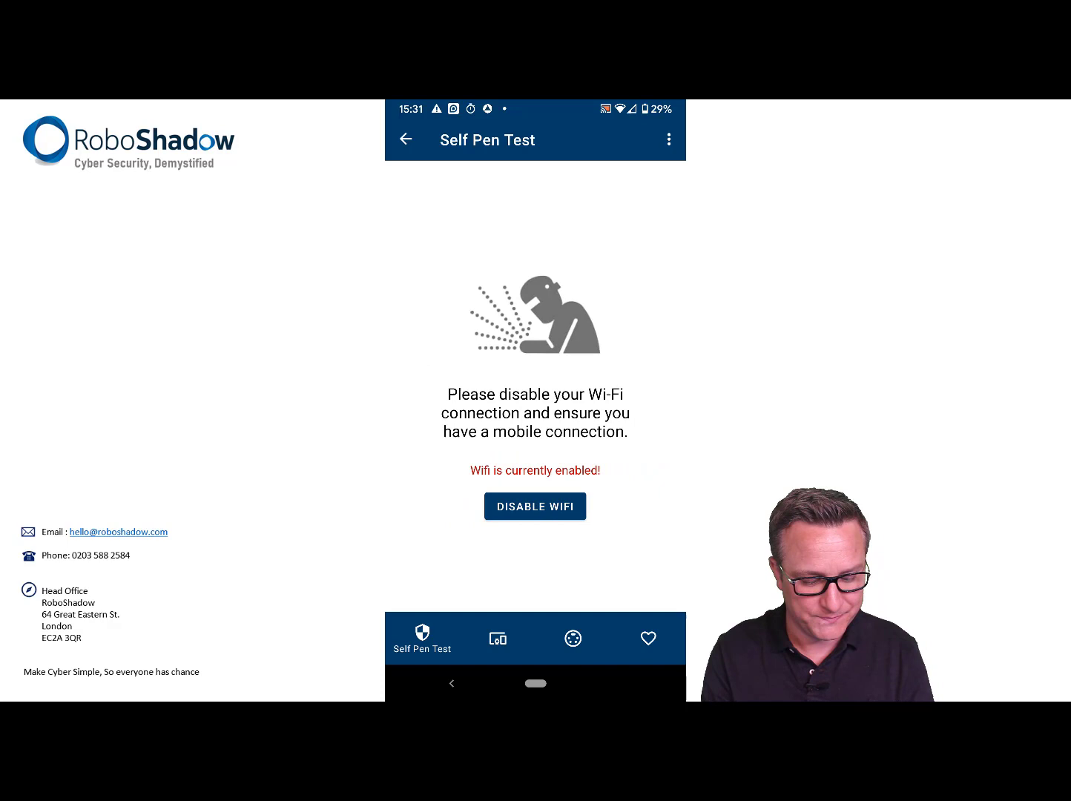
left_click(535, 507)
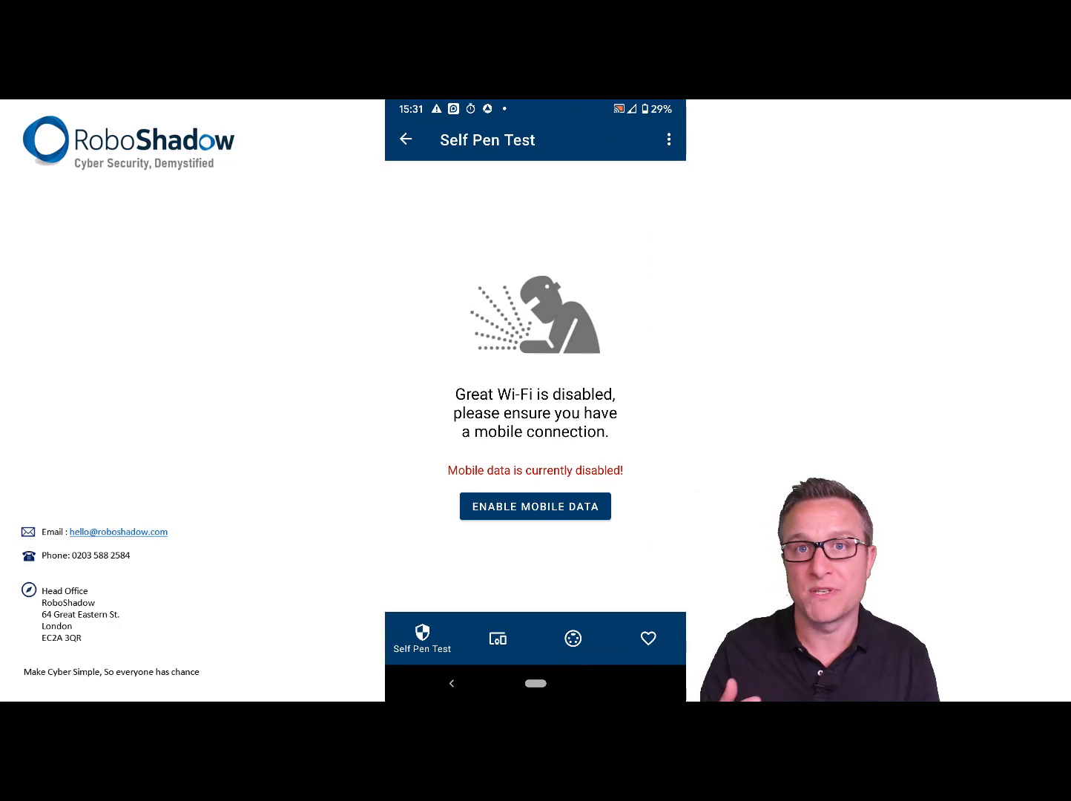
left_click(535, 506)
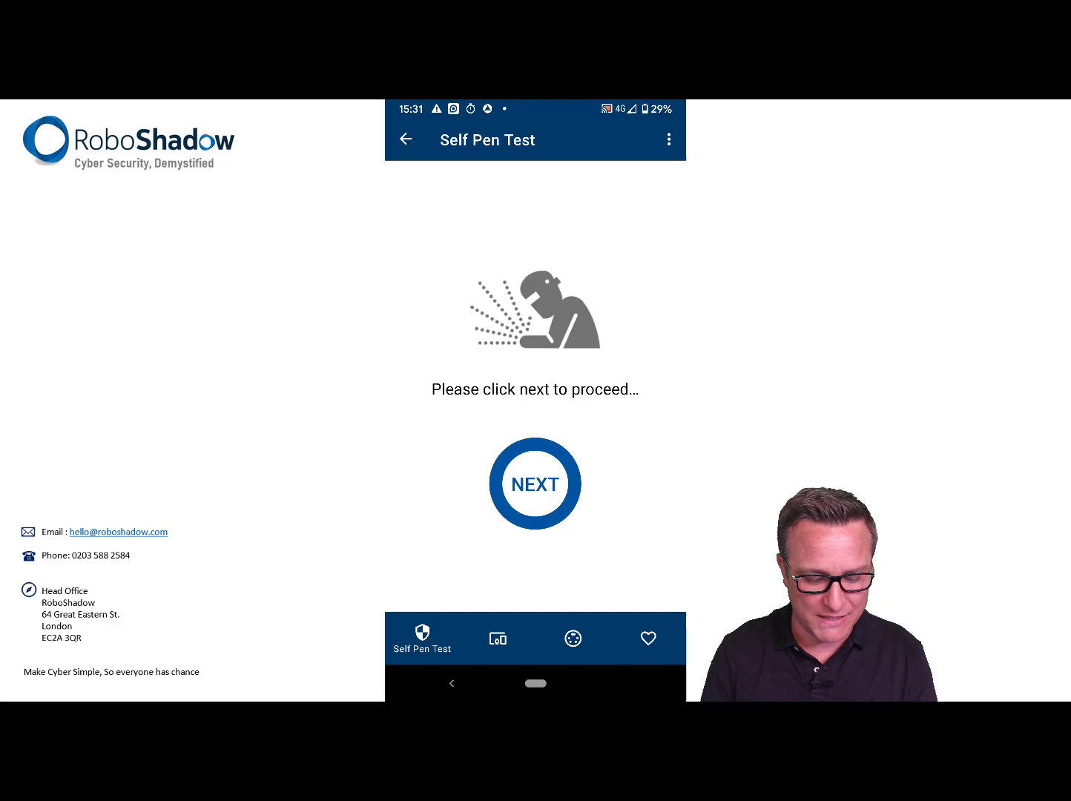
Choose the QUICK (2–3 Mins) scan type to scan 1000 common ports.
left_click(534, 484)
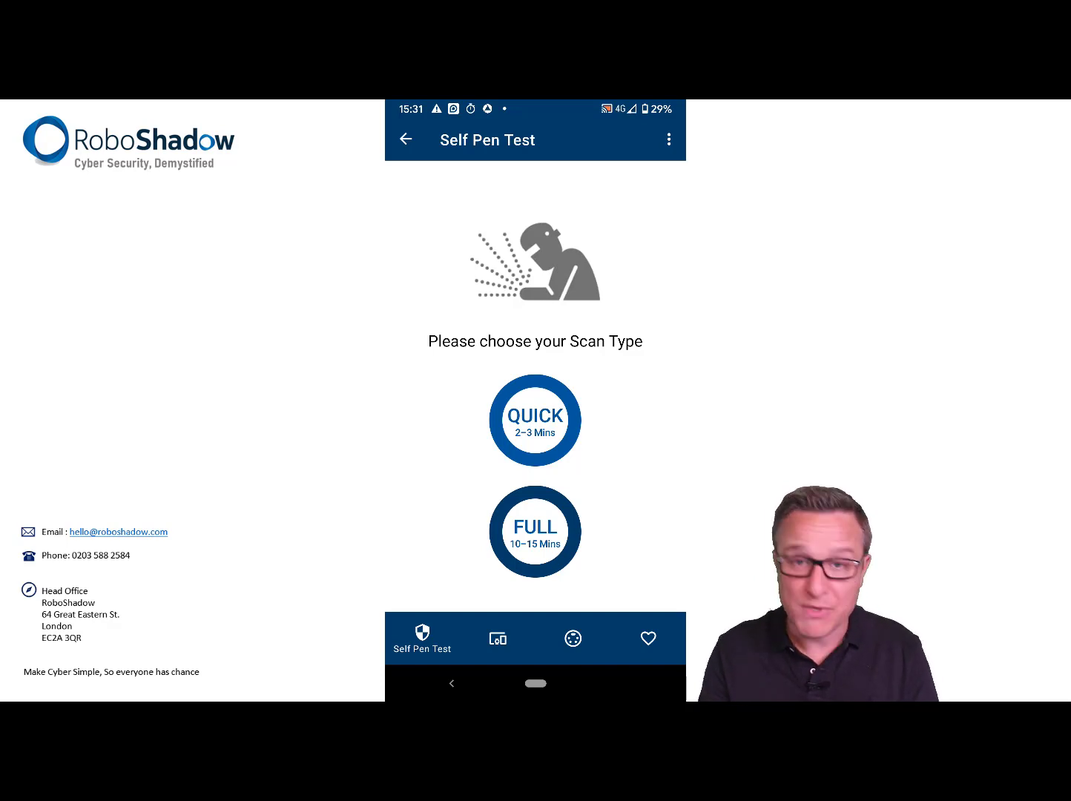
left_click(535, 420)
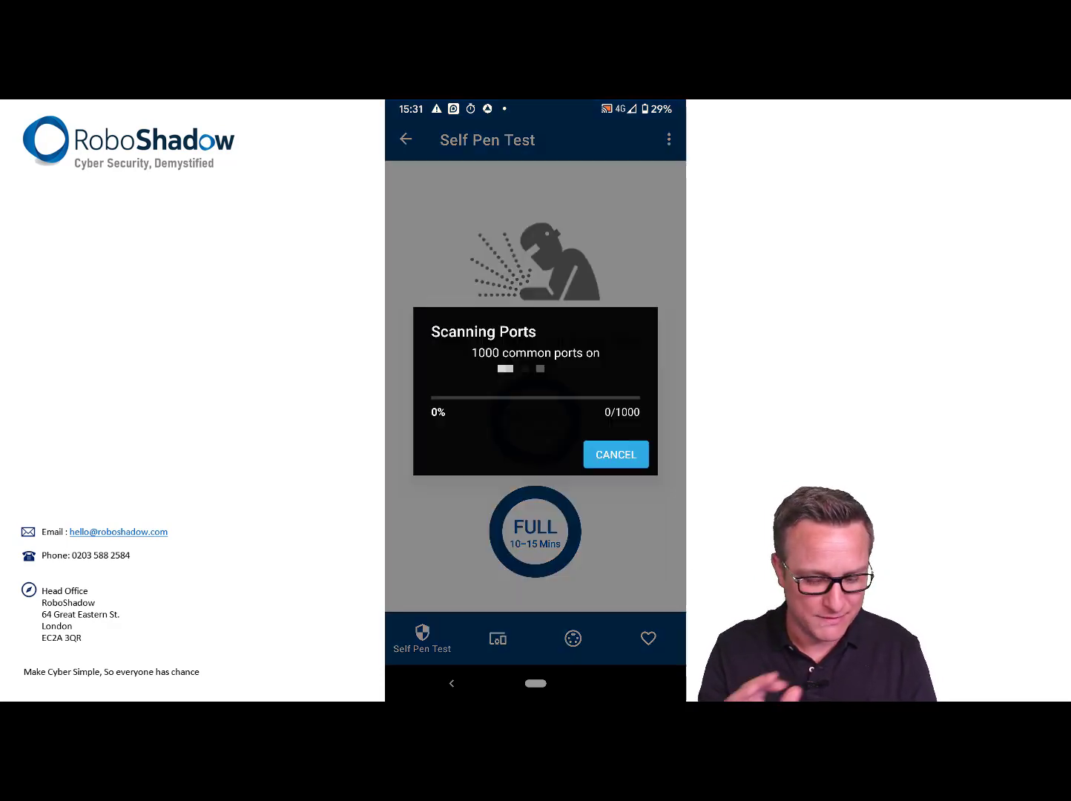